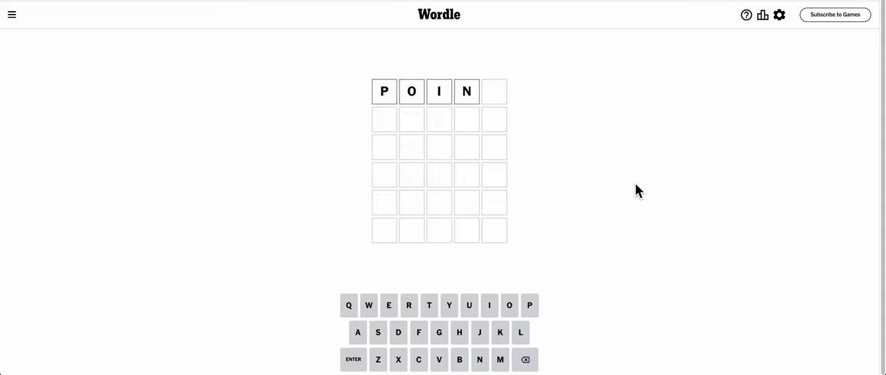
Submit POINT as the first guess, then enter CRANE on the second row
key("Enter")
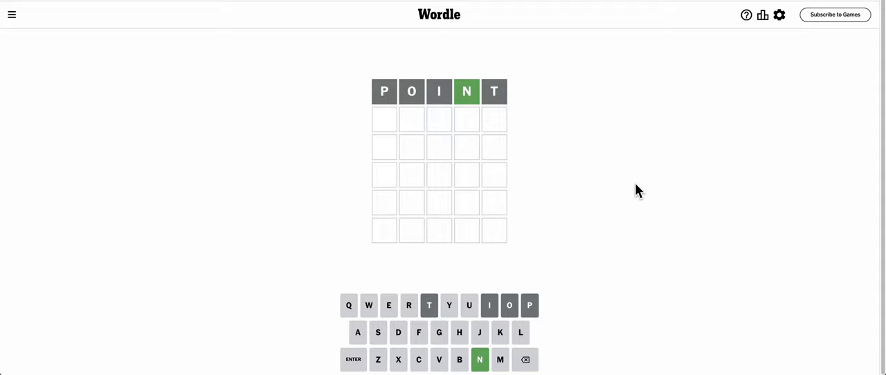
type("CRANE")
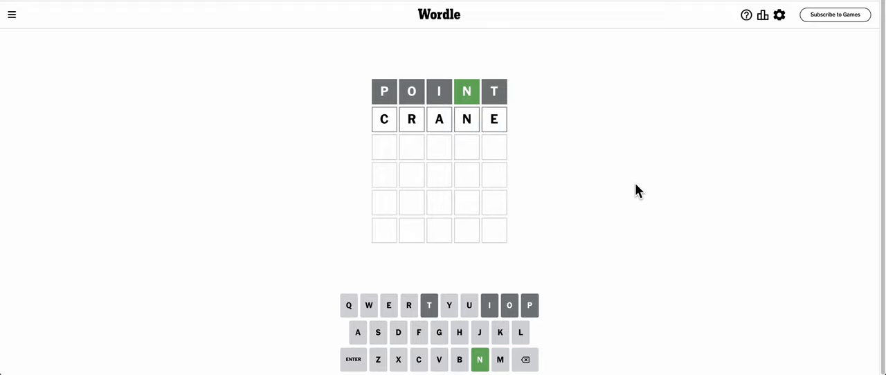